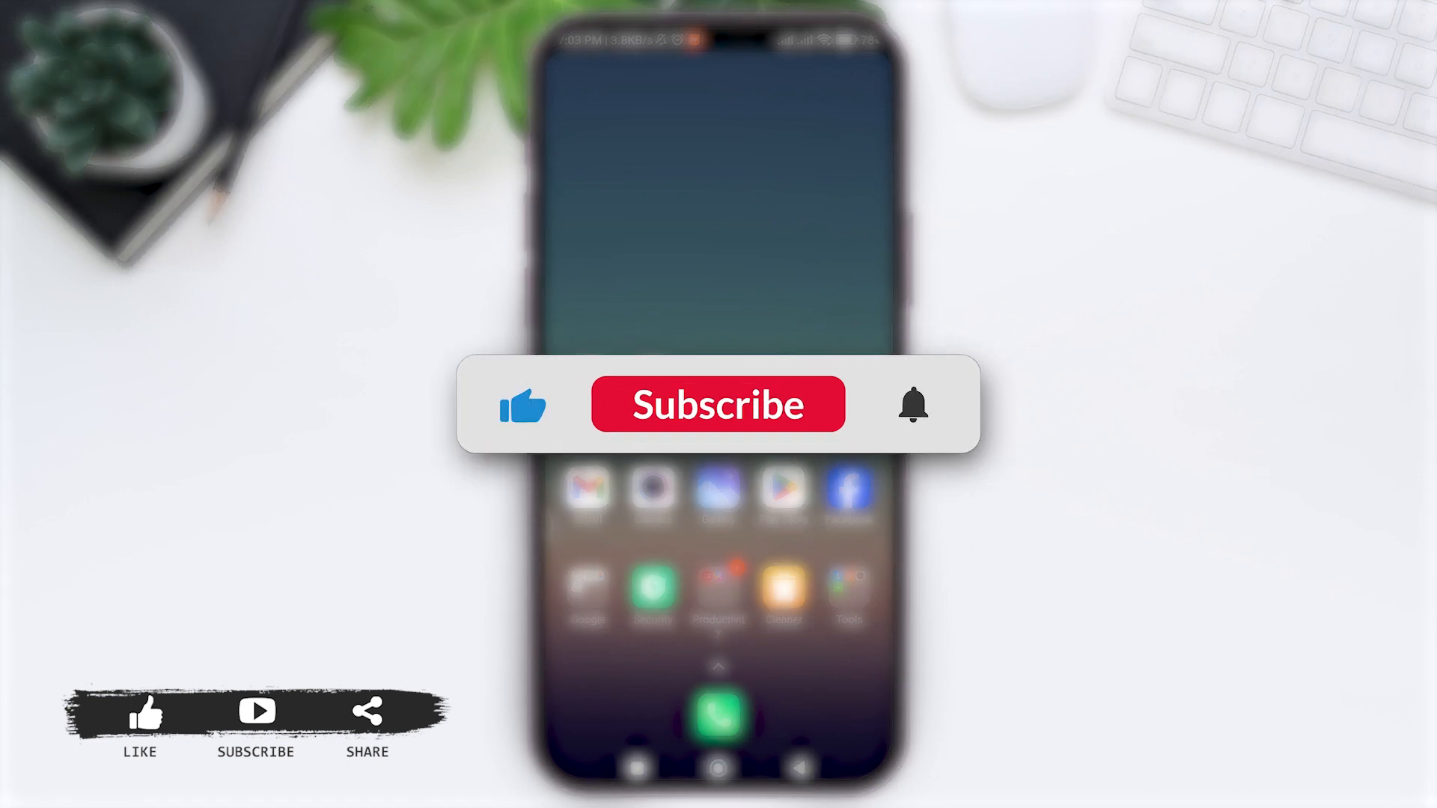
Launch the Binance app from the phone's home screen.
click(717, 404)
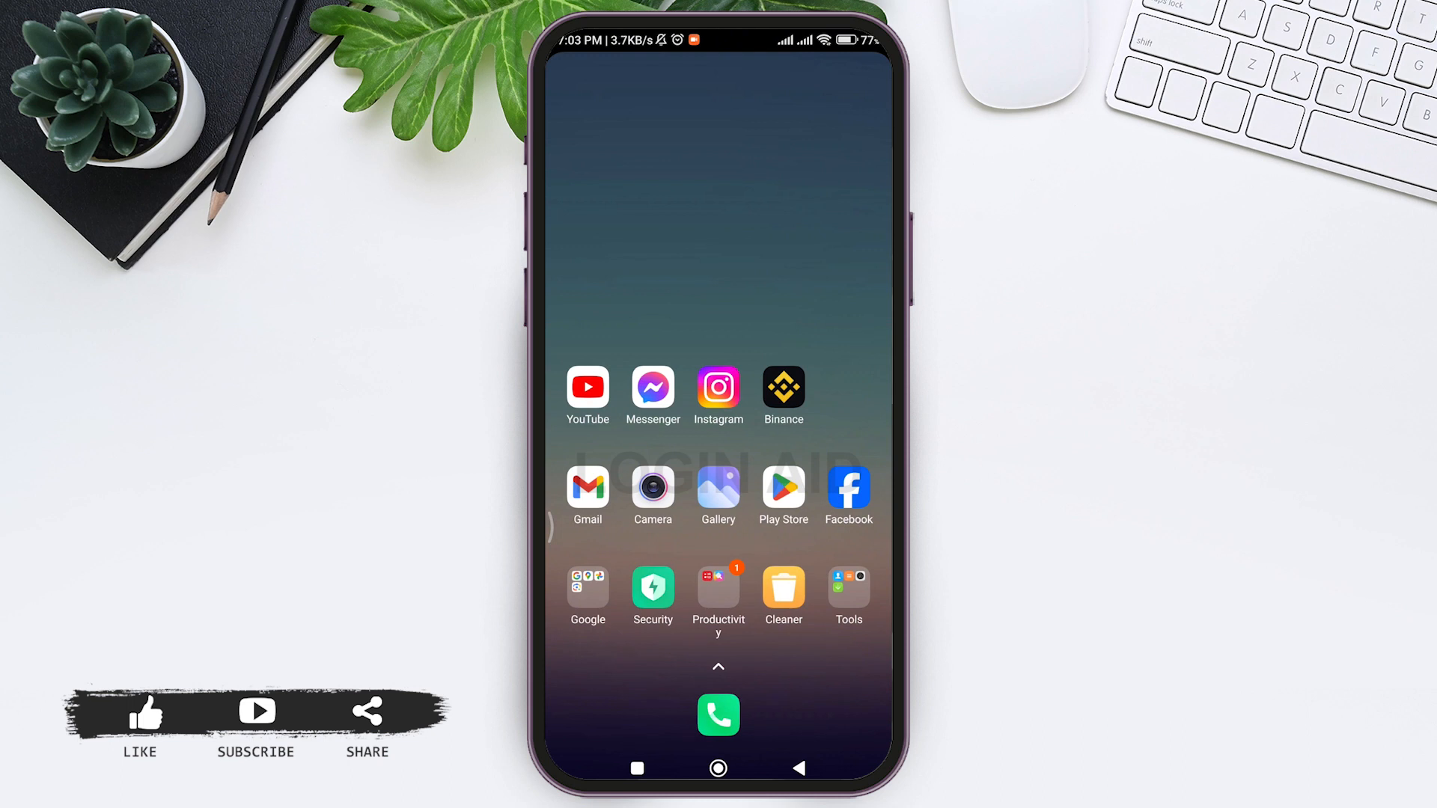
click(783, 389)
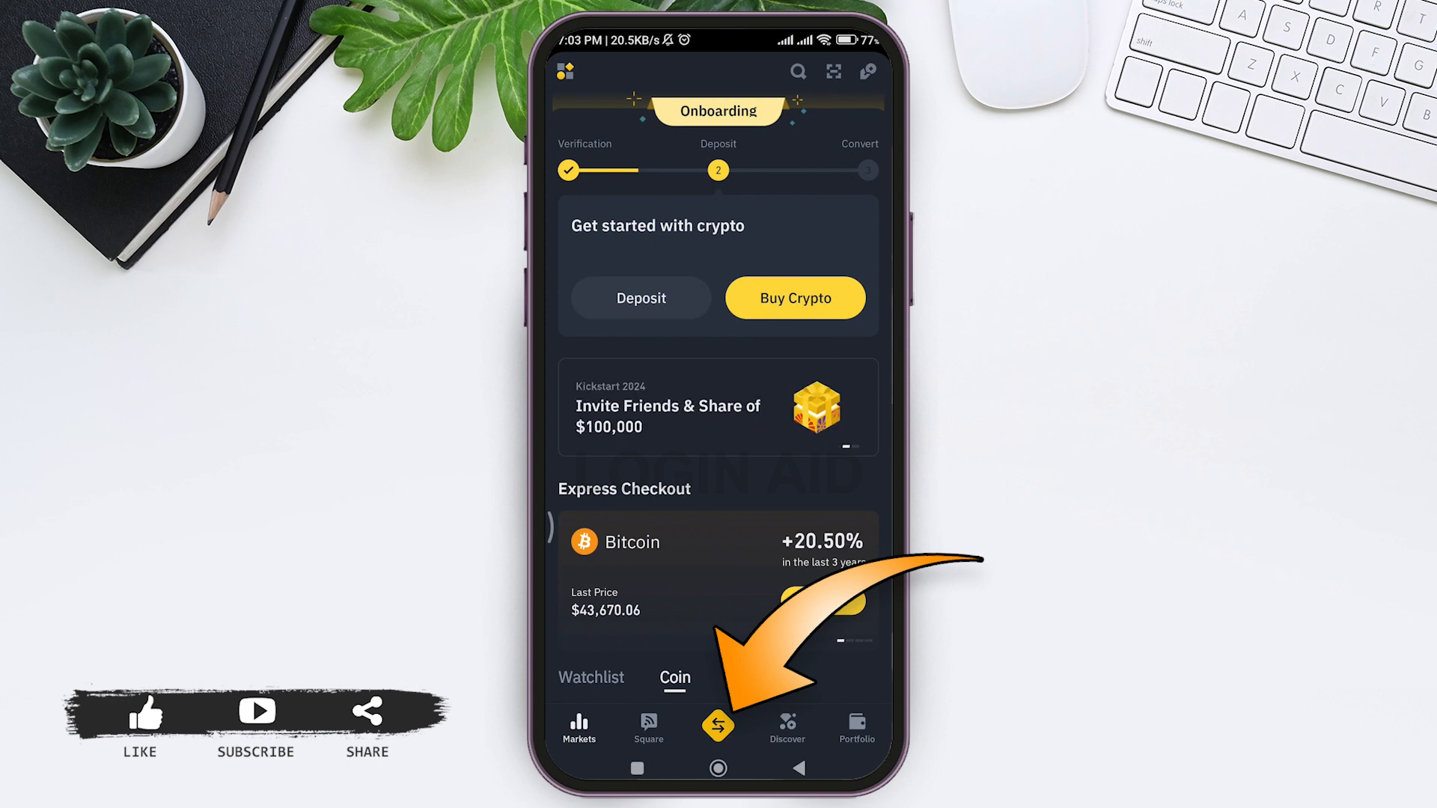
Begin a Buy crypto with USD order and choose XRP as the coin.
click(717, 725)
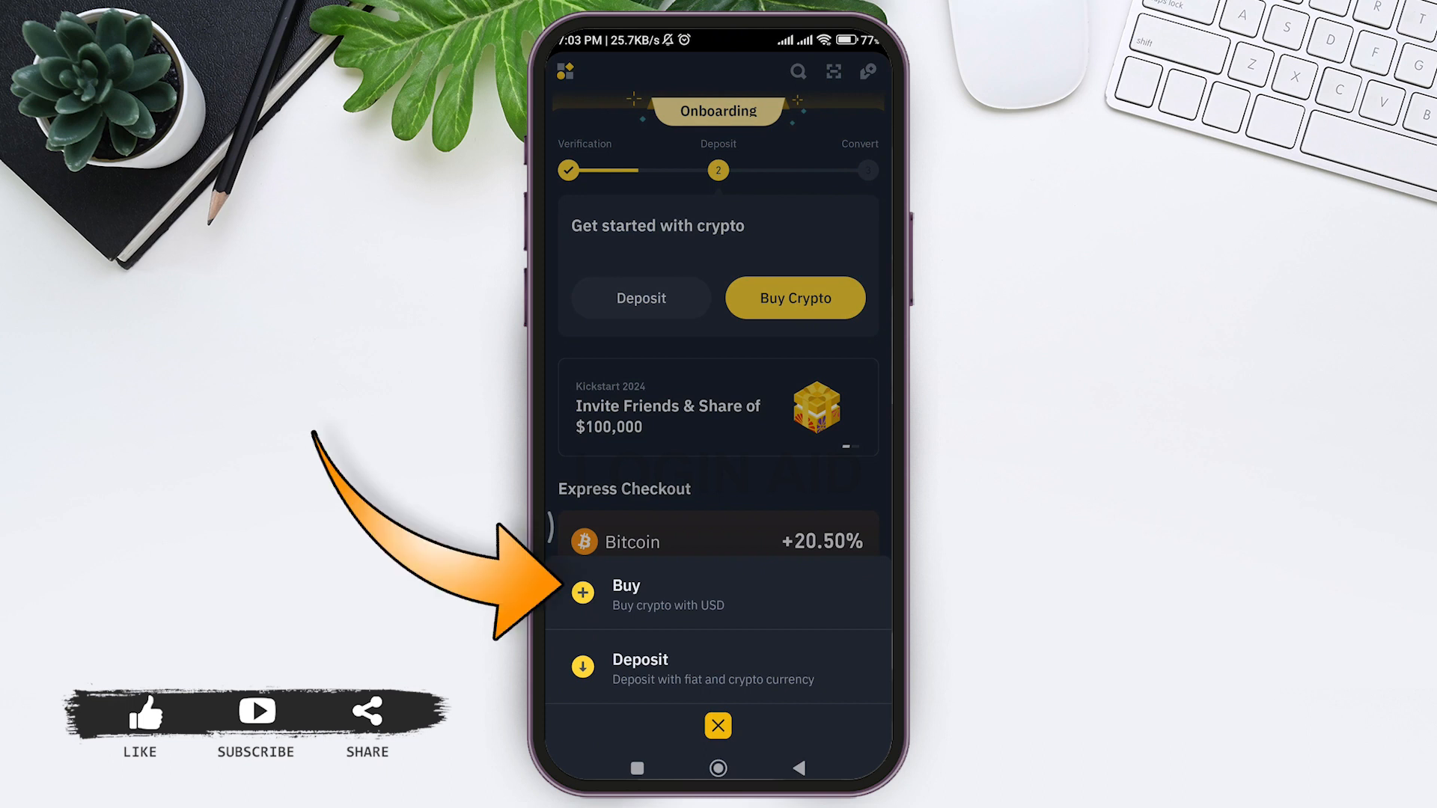
click(626, 594)
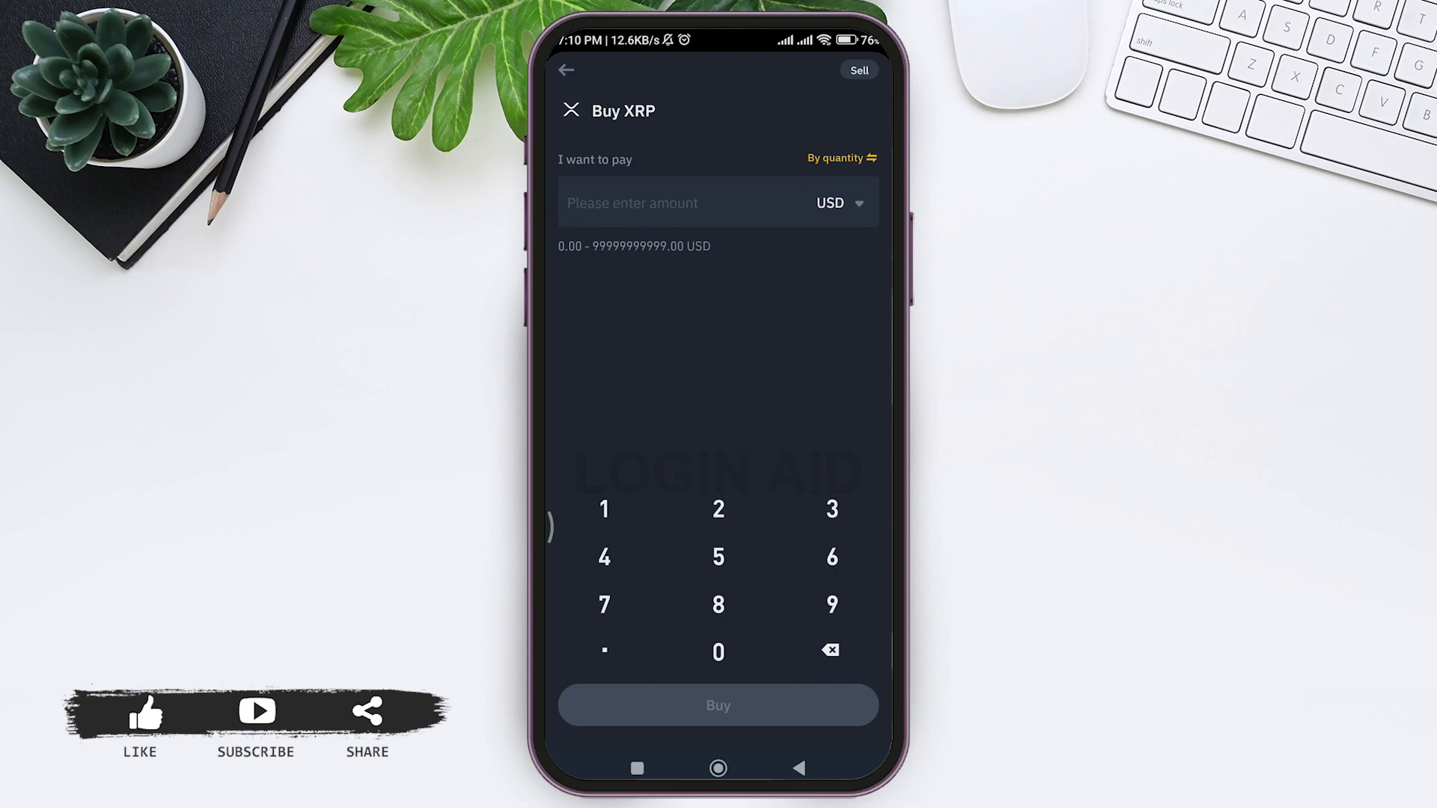
Enter 50 USD as the amount to pay for XRP and continue to payment.
text(50)
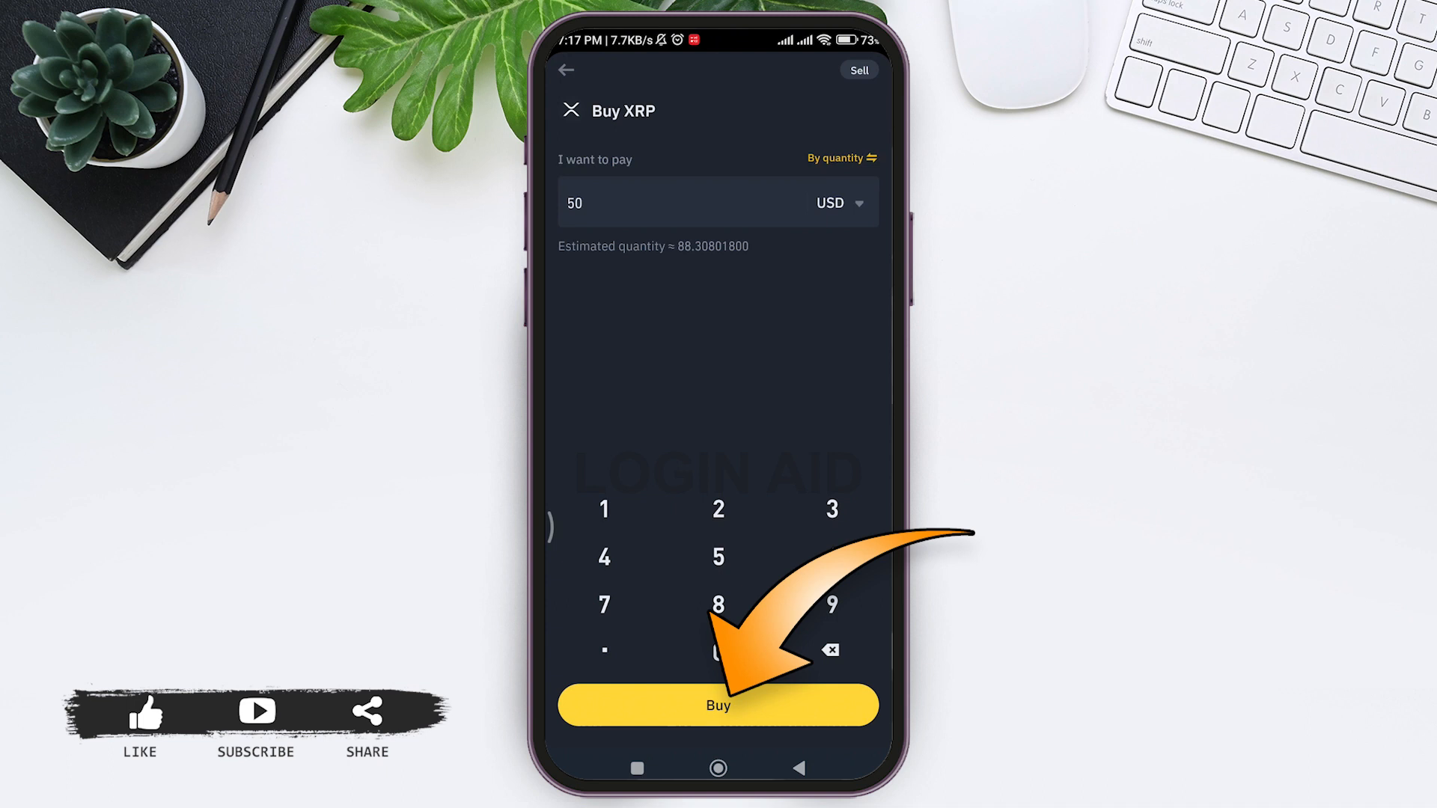
click(719, 705)
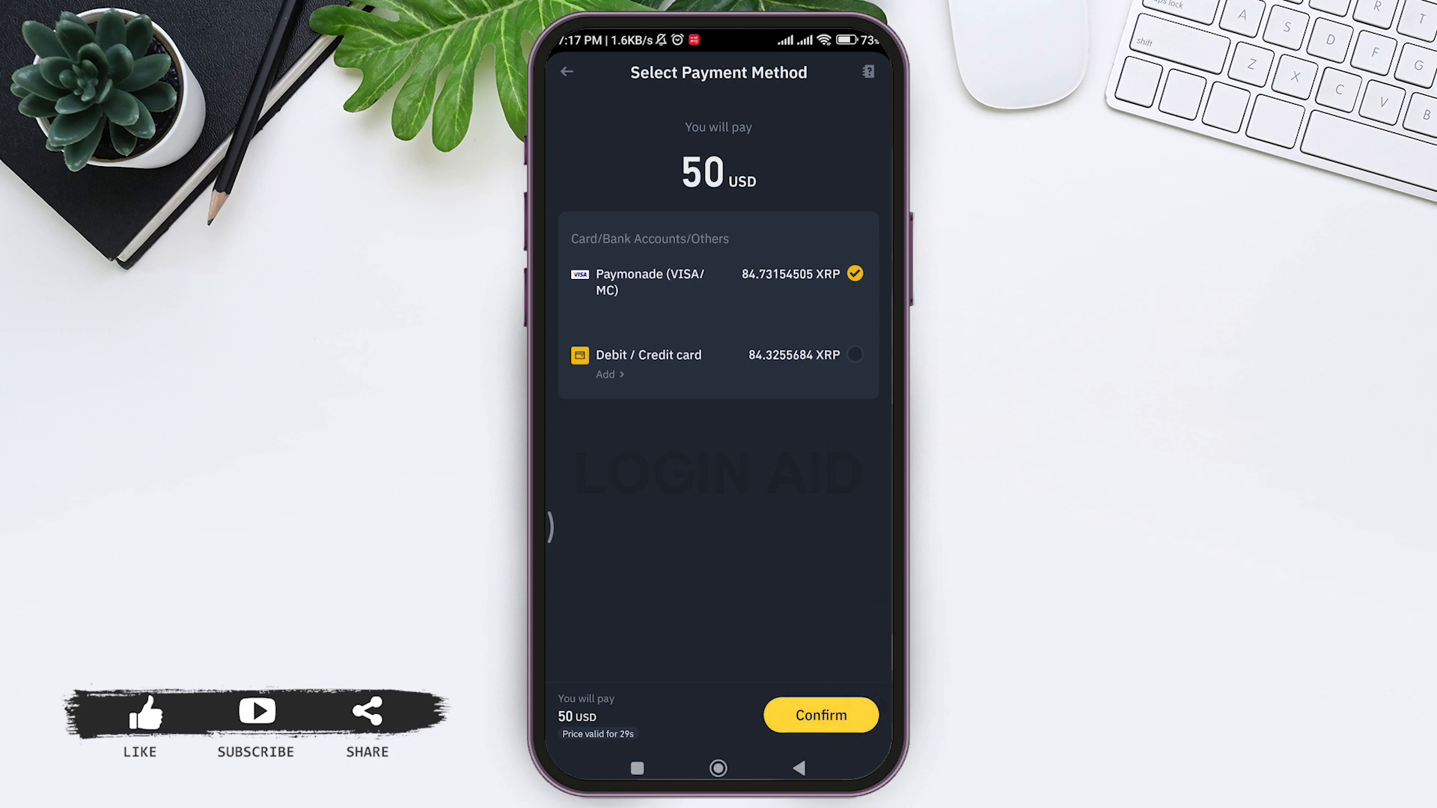
Confirm Paymonade (VISA/MC) as payment, reaching the Paymonade login/sign-up page.
click(819, 715)
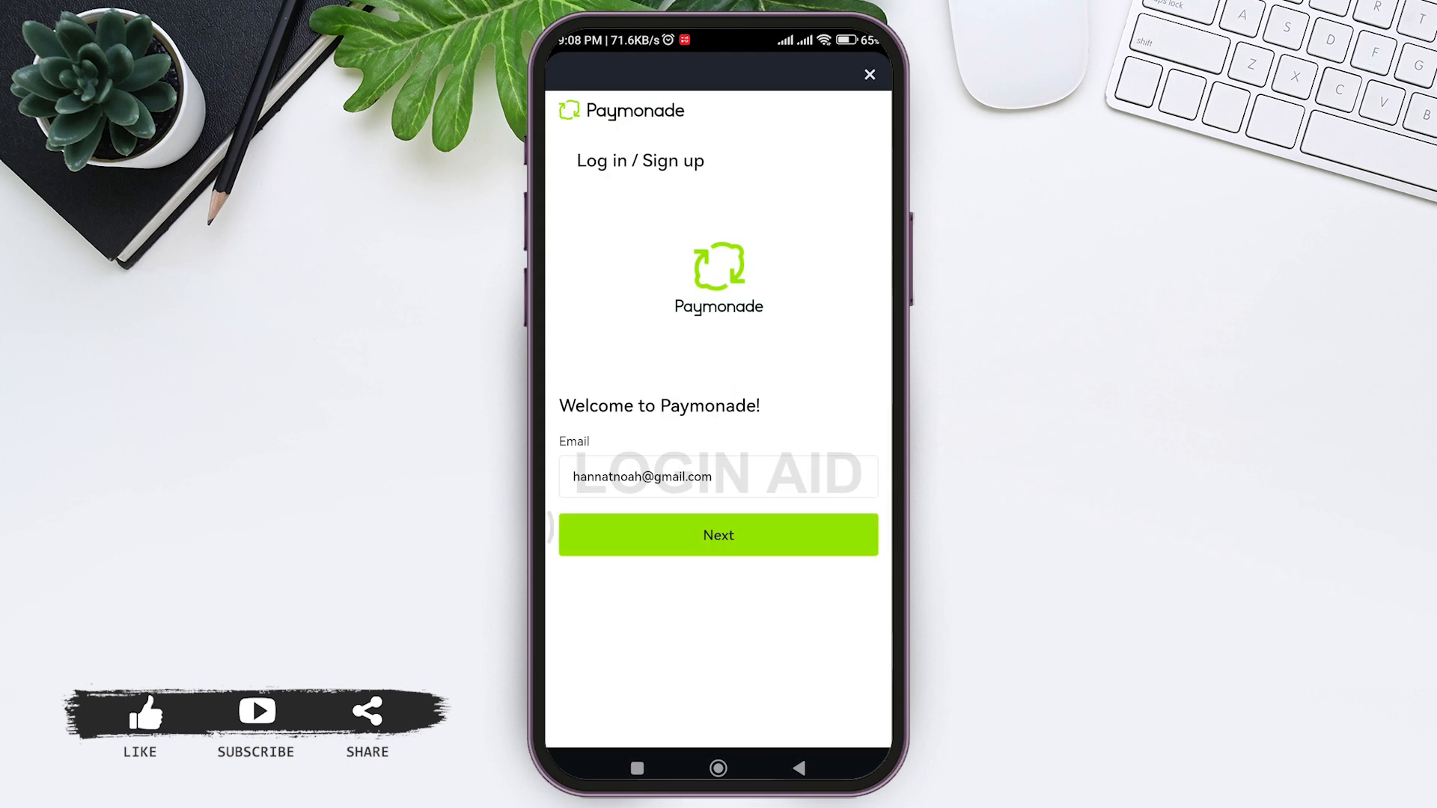